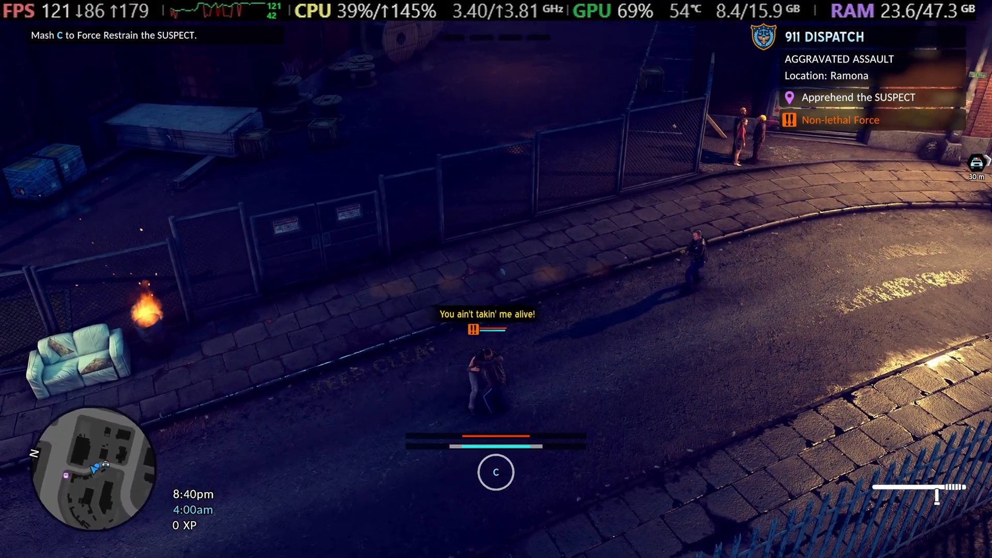
- Leave gameplay and bring up Steam's settings window on the Account page
key("c")
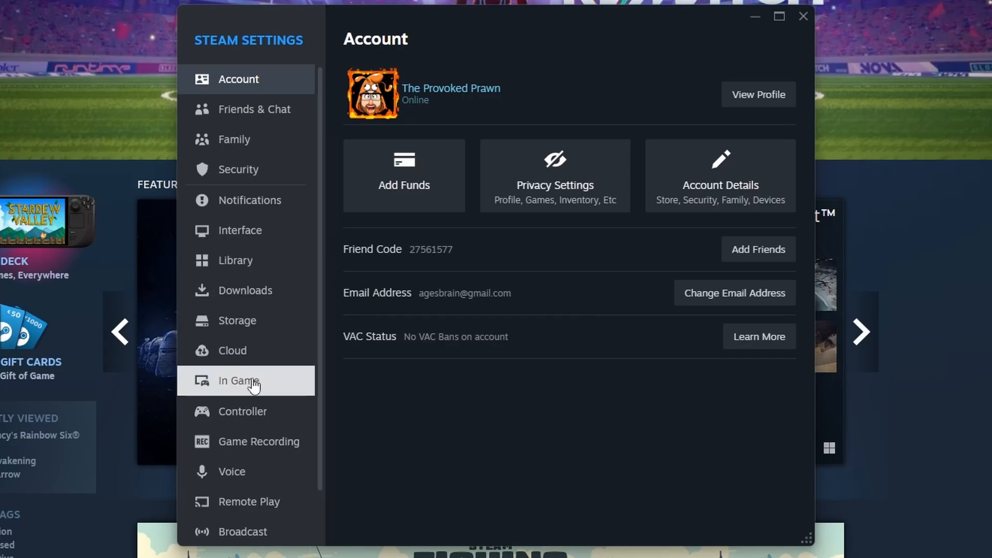
- Set the in-game FPS counter to Top-left with high-contrast colour on, then go to Interface
left_click(238, 380)
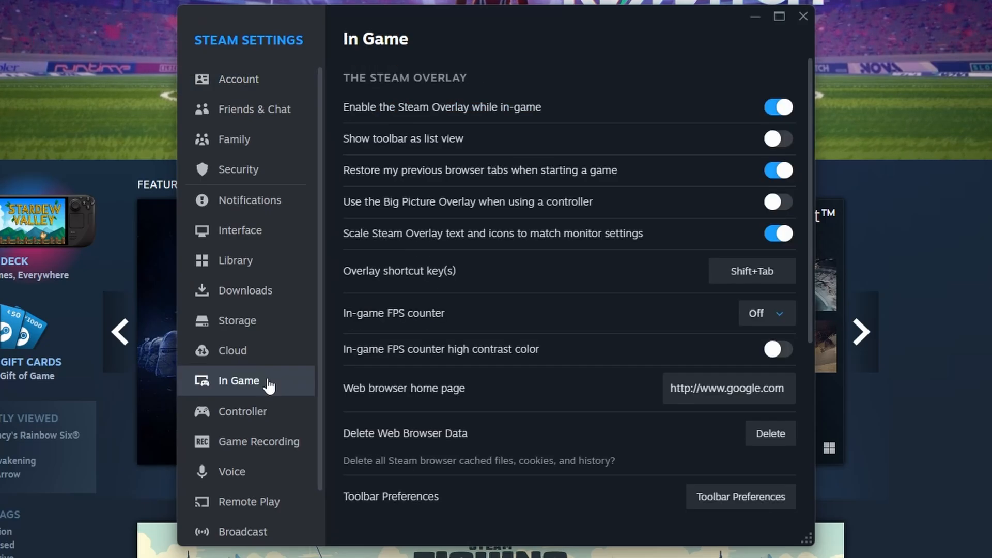
left_click(765, 313)
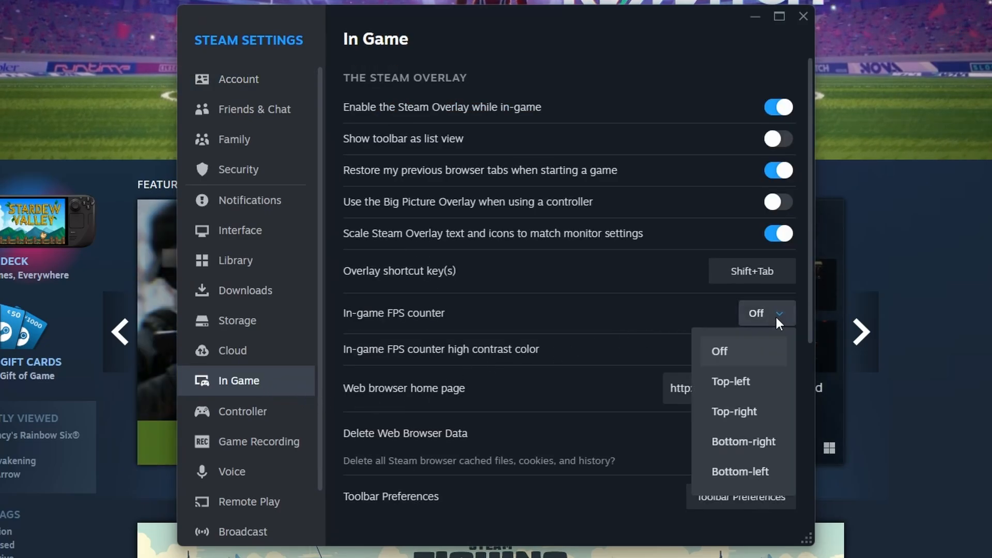
mouse_move(743, 412)
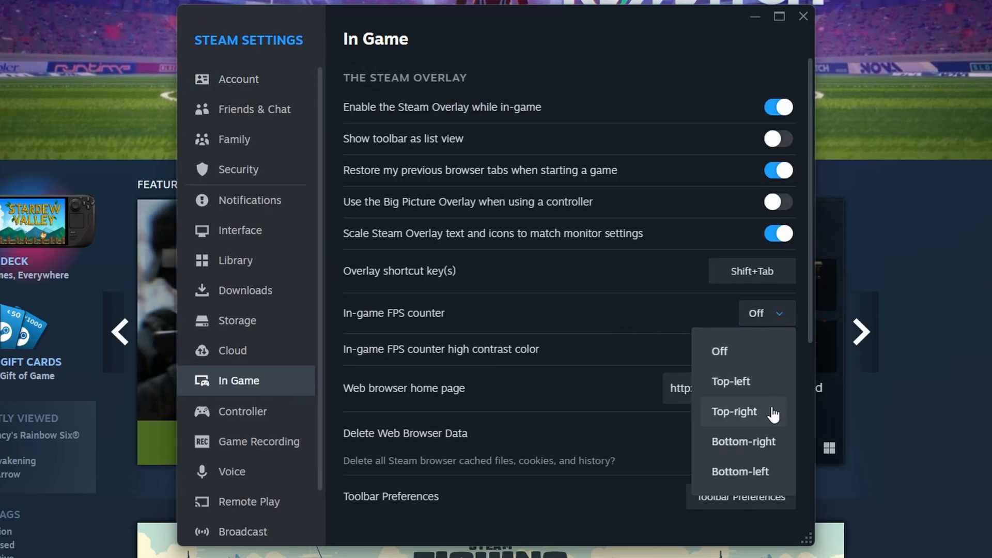
left_click(729, 382)
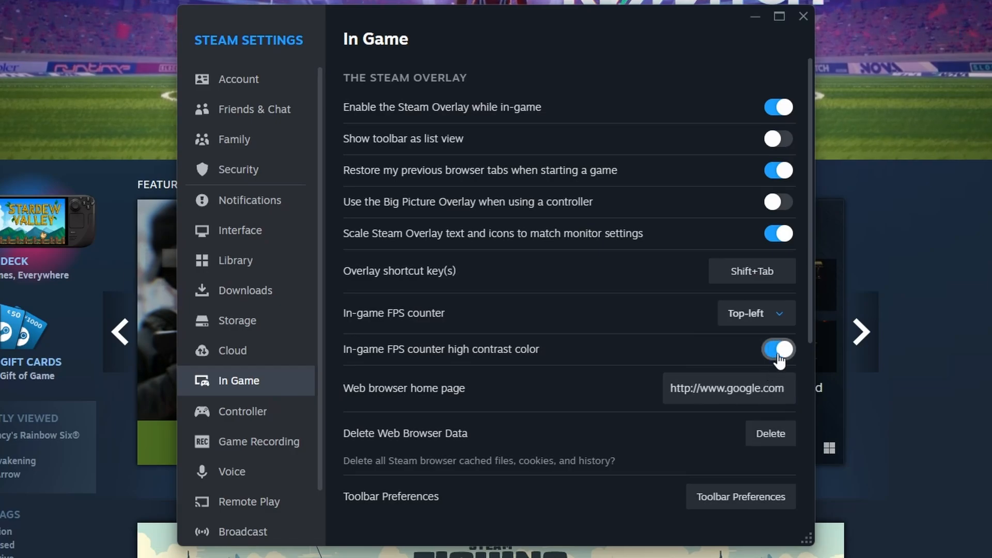
left_click(776, 349)
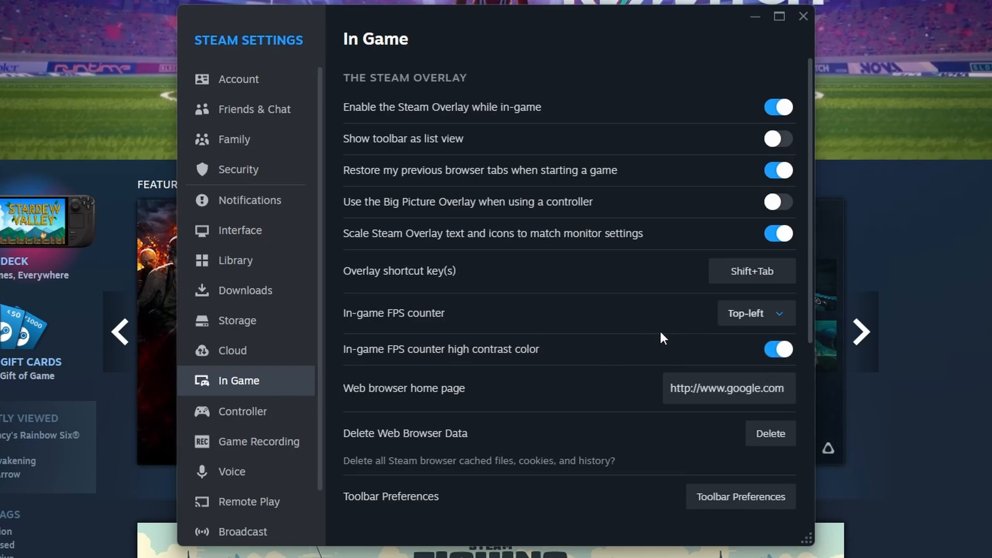
mouse_move(713, 337)
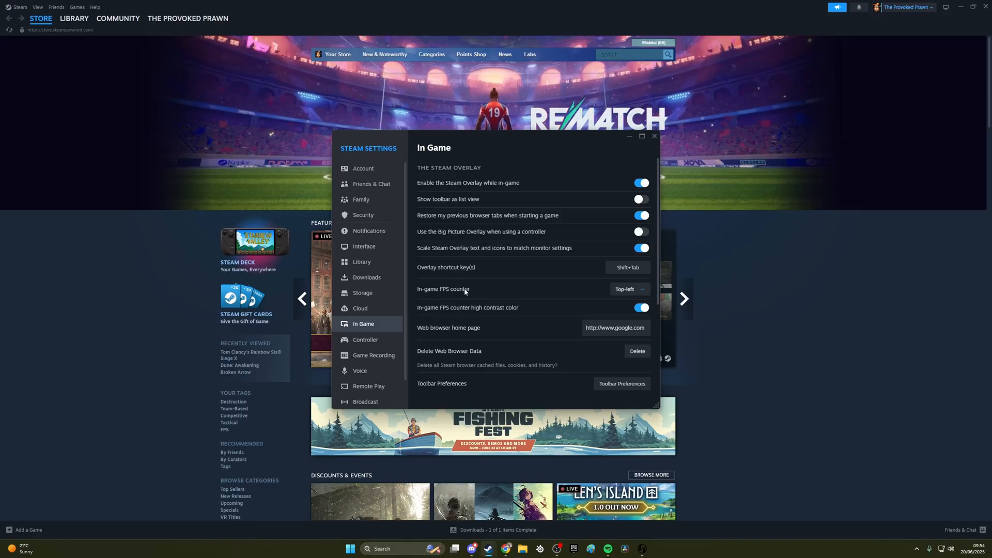
left_click(365, 246)
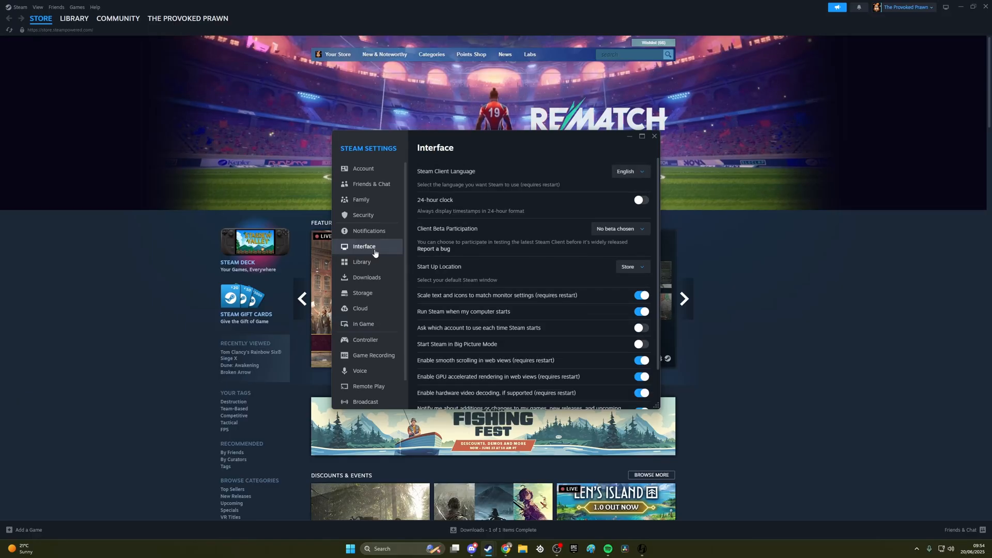
- Set Client Beta Participation to Steam Beta Update and let Steam restart
left_click(641, 136)
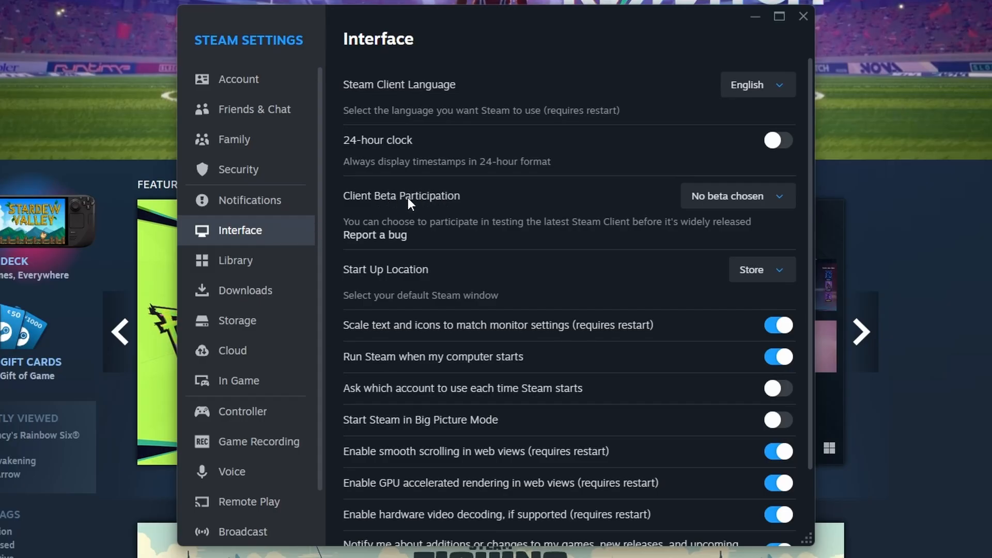
left_click(736, 195)
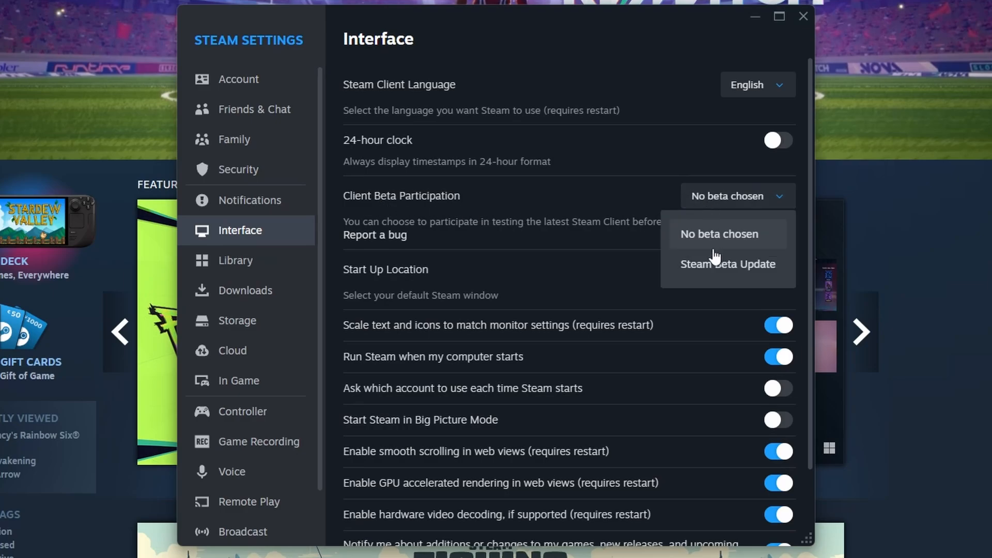
left_click(727, 264)
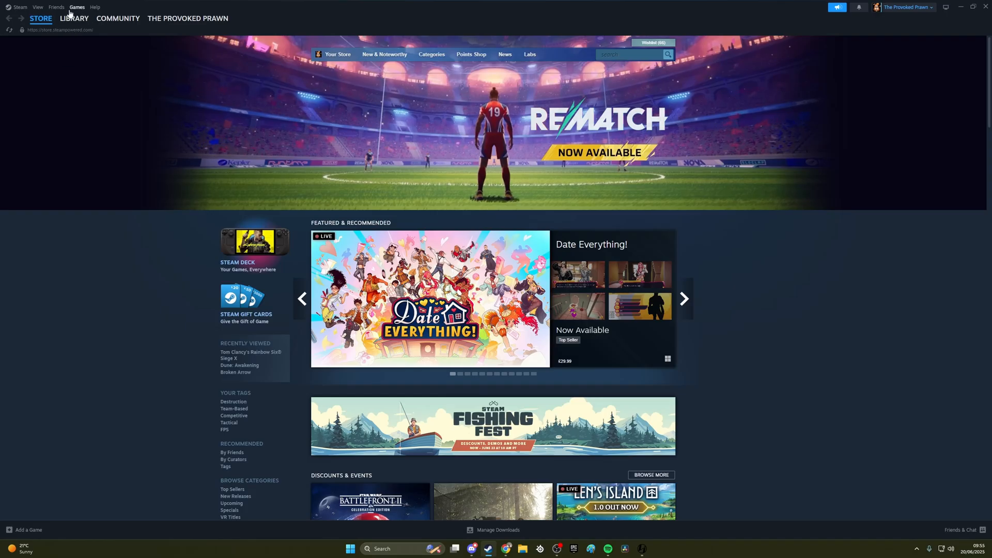
- Reopen Steam settings from the Steam menu at the In Game section
left_click(19, 8)
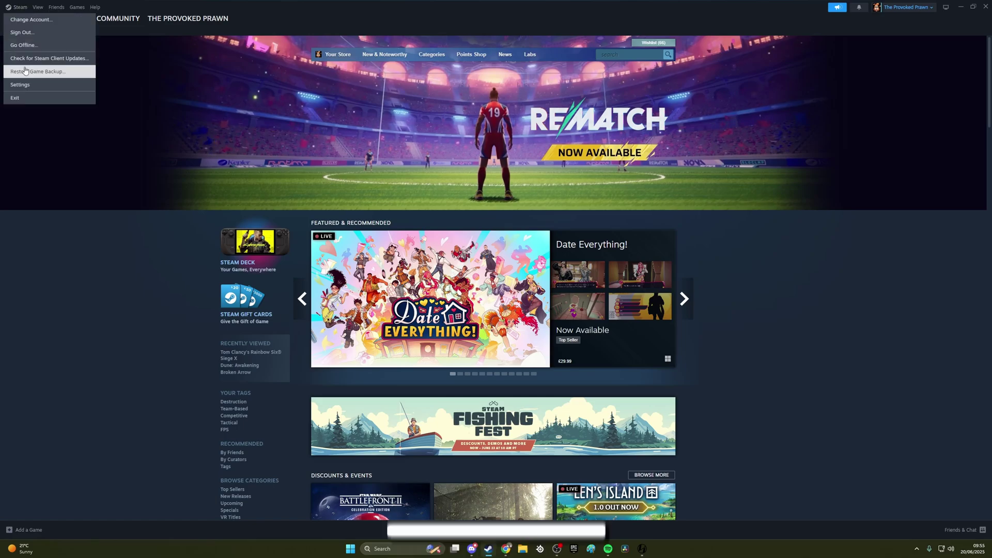
left_click(19, 84)
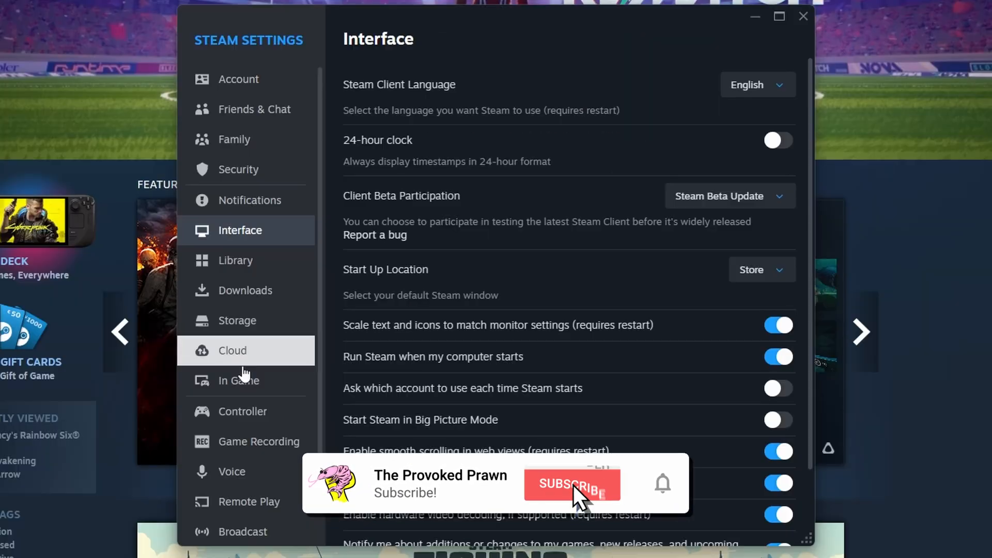
left_click(238, 380)
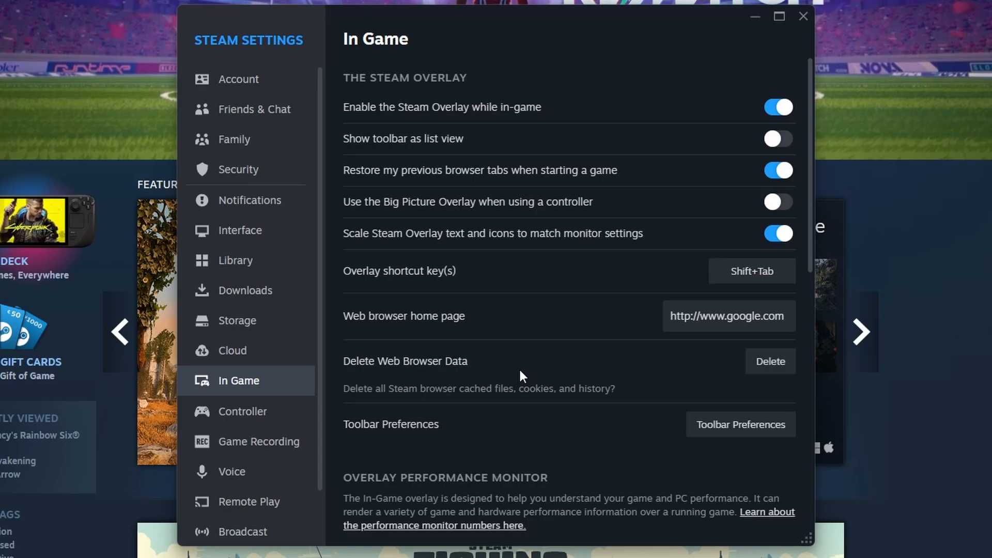
- Set the overlay performance detail level to FPS Detail & Graph, CPU, GPU & RAM Details
scroll("down", 3)
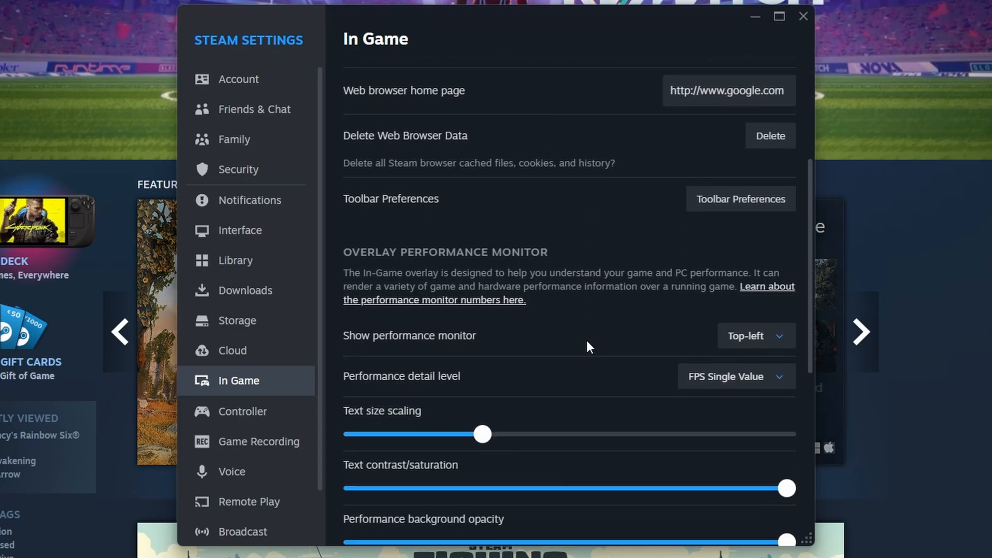
scroll("down", 3)
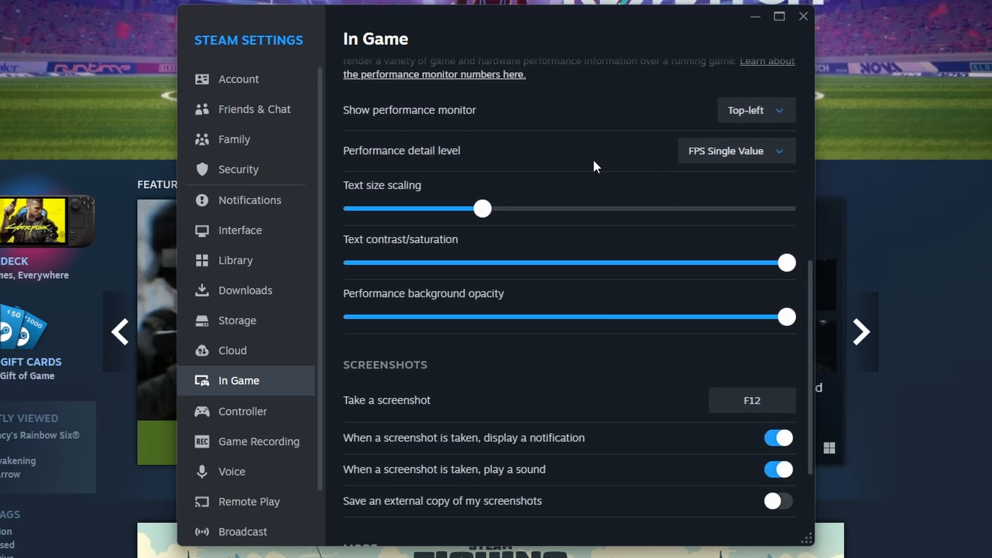
scroll("up", 3)
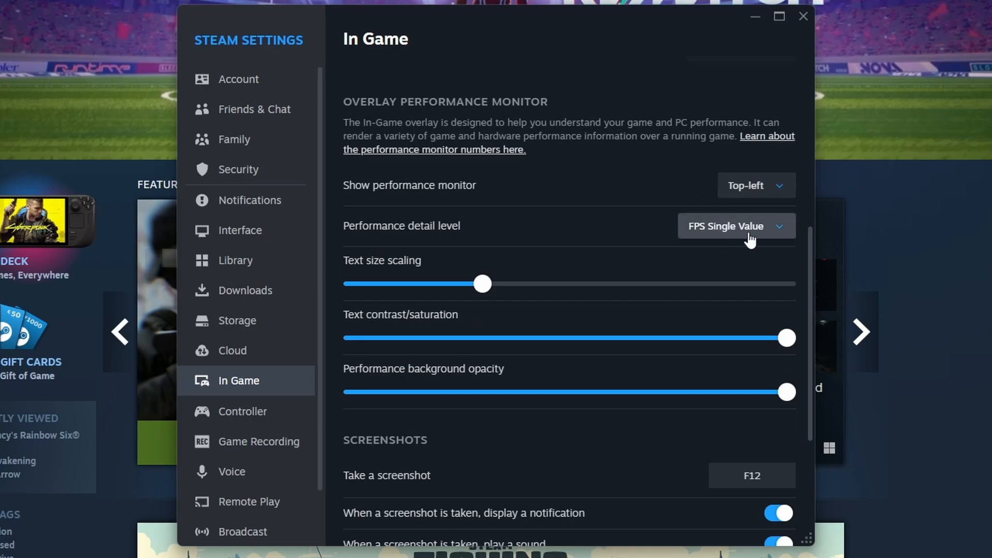
left_click(735, 226)
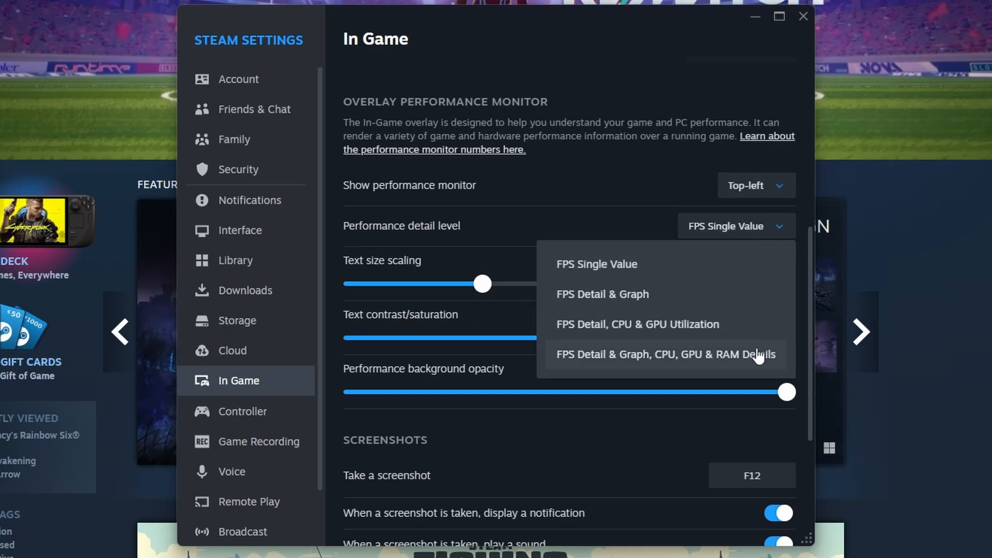
left_click(664, 353)
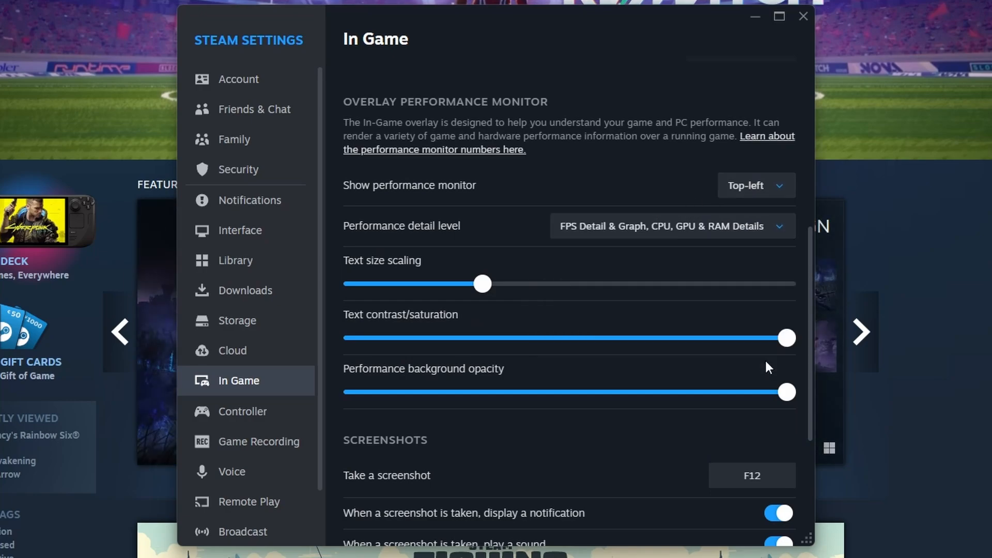
mouse_move(741, 364)
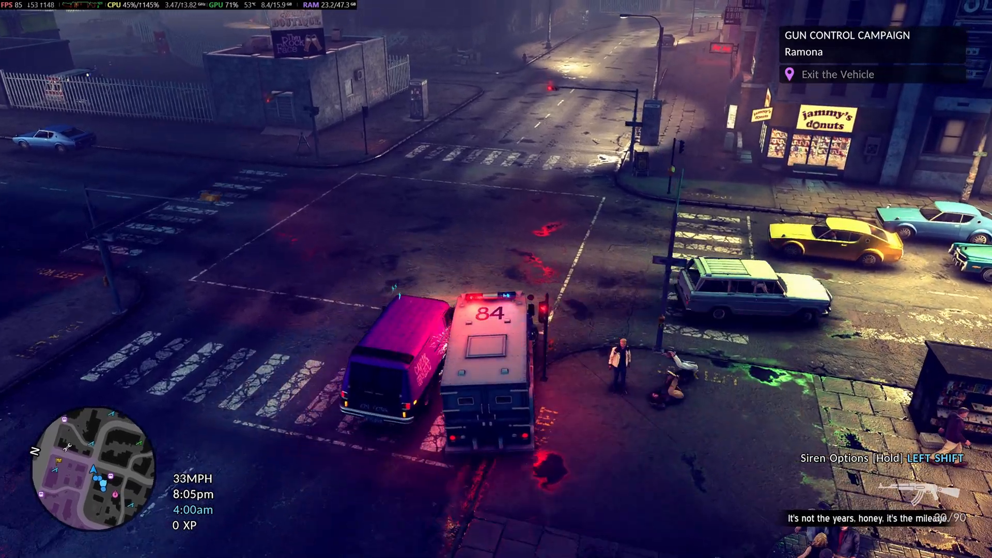
- Drive the police truck forward through the streets while the detailed overlay runs
key("w")
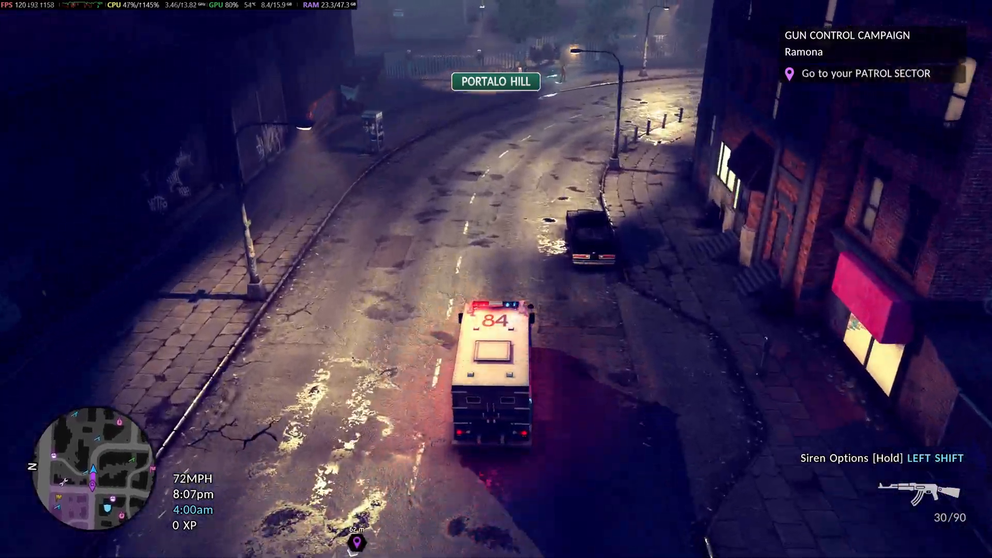
key("w")
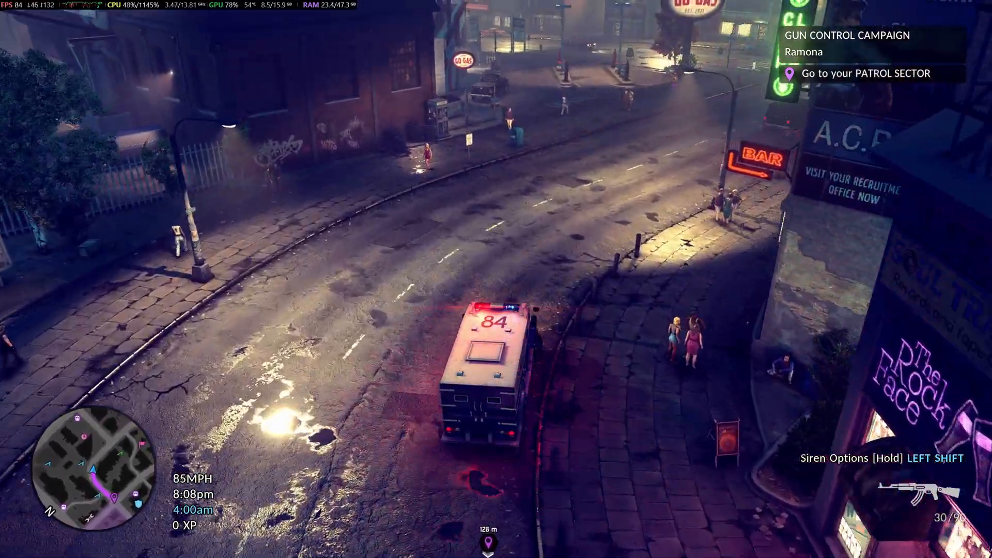
key("w")
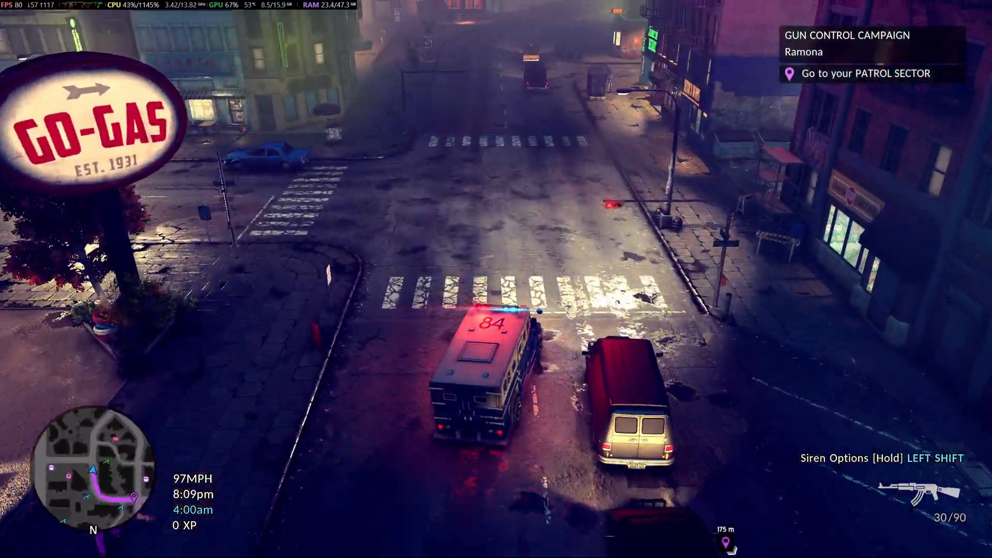